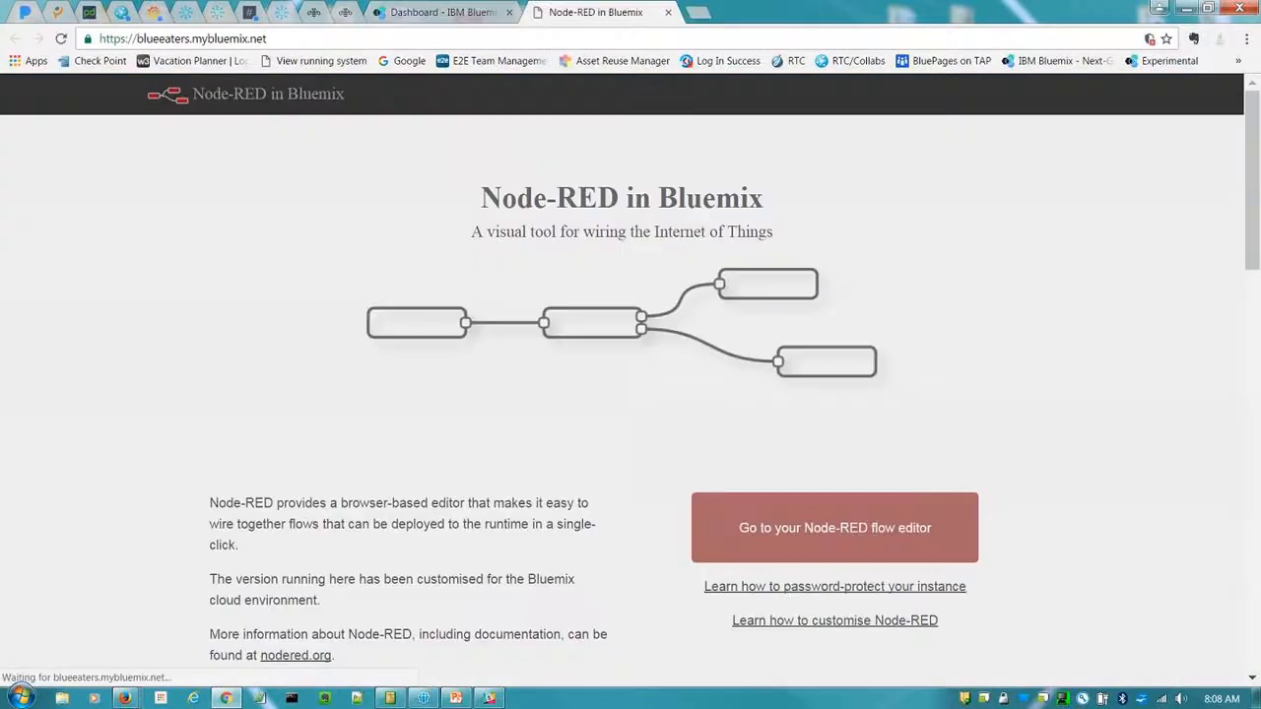
mouse_move(835, 541)
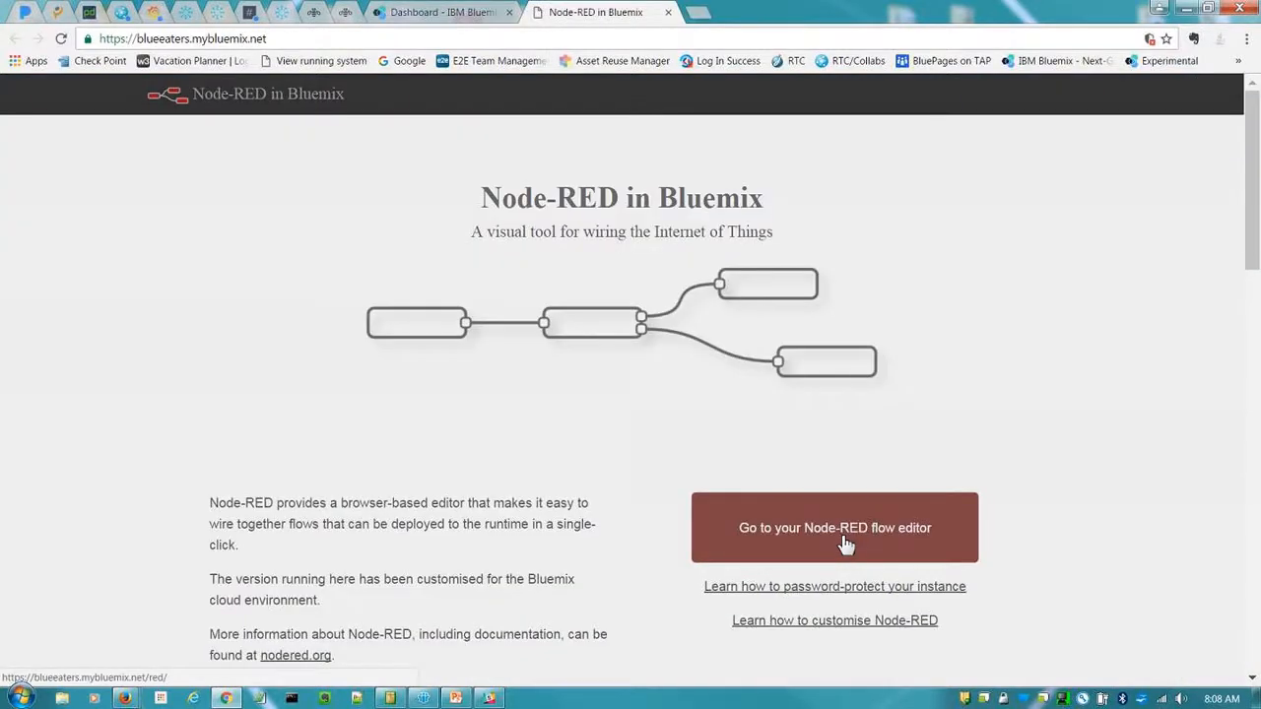
Step: Go to the Node-RED flow editor from the Bluemix landing page
left_click(835, 527)
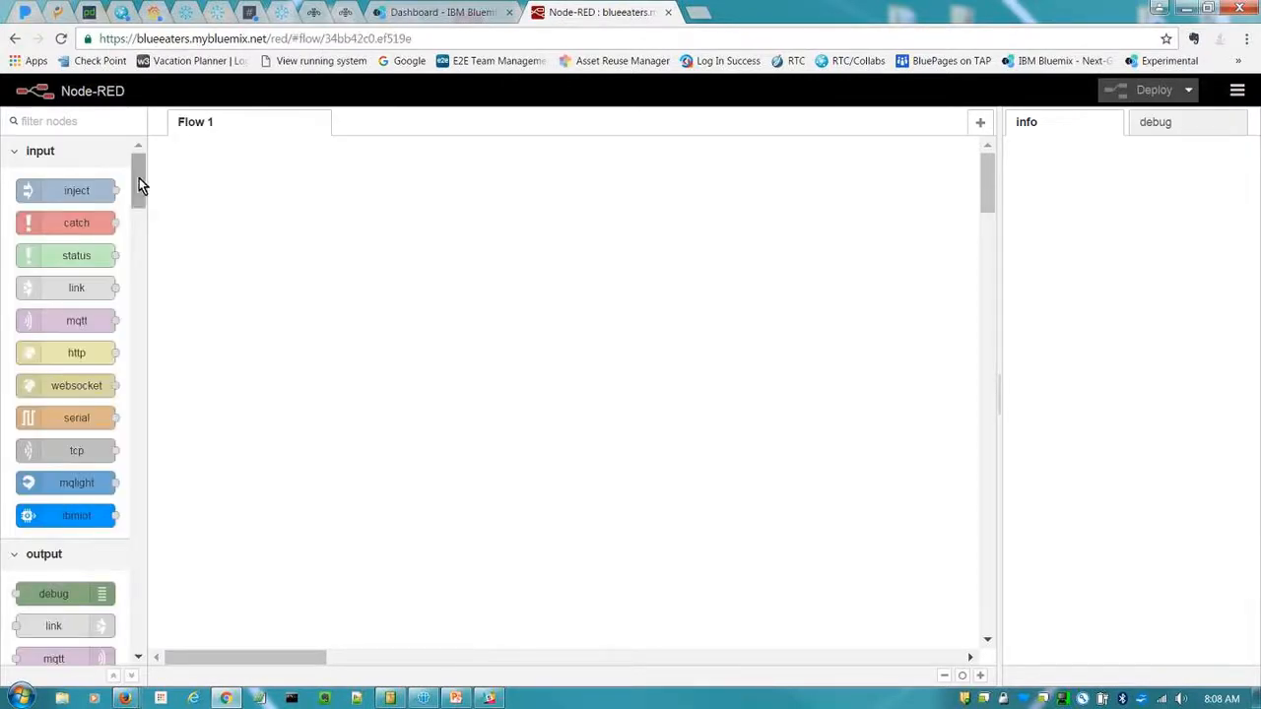
Step: Look through the node palette, then bring up the editor's hamburger main menu
scroll("down", 3)
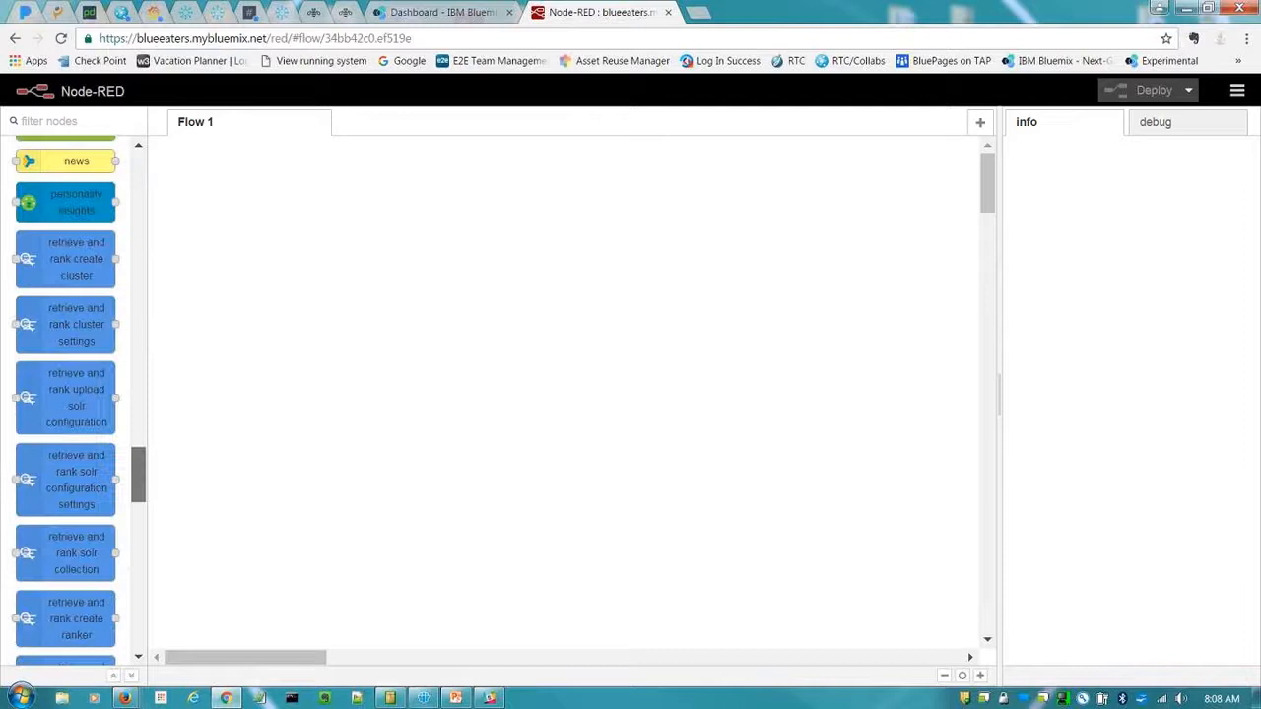
scroll("down", 3)
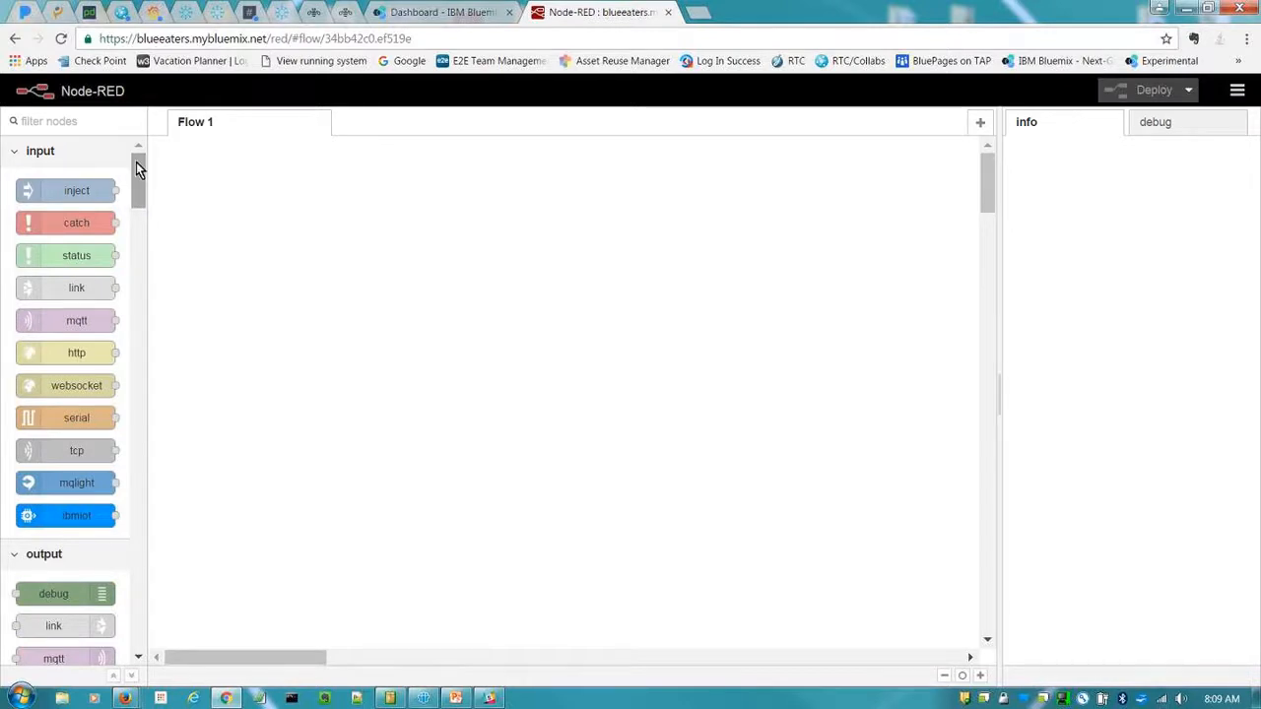
scroll("down", 3)
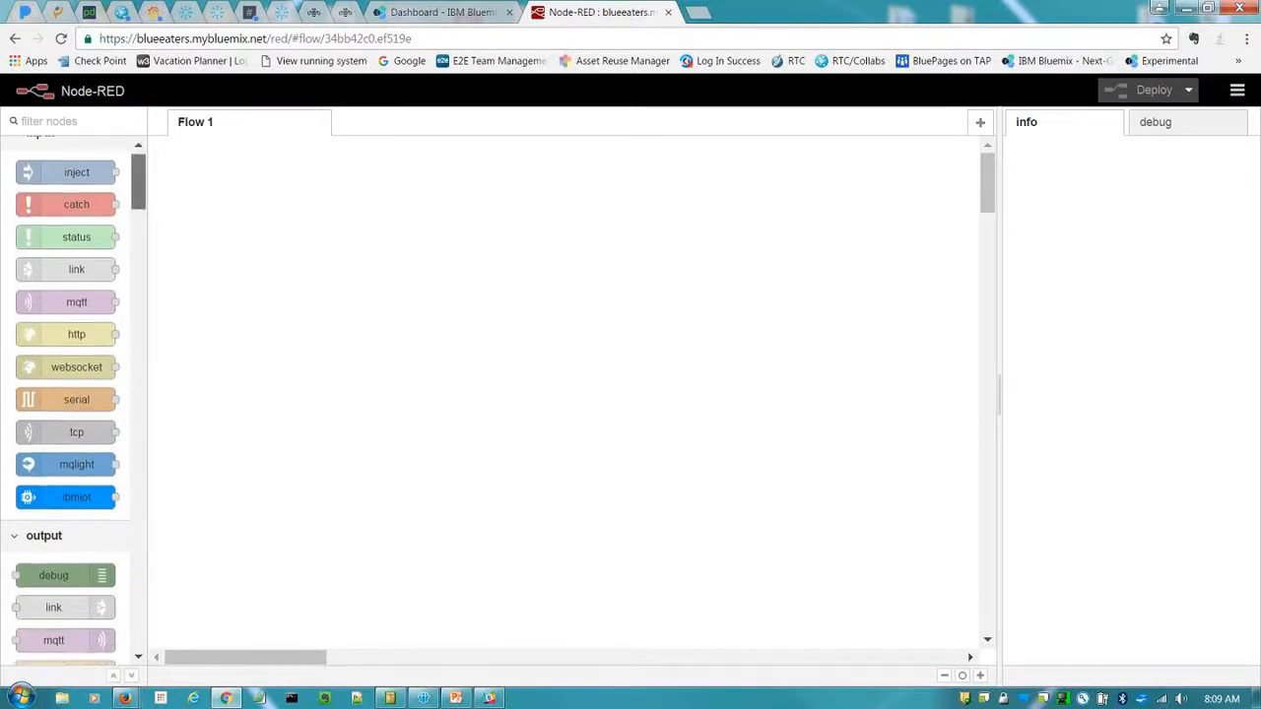
left_click(1237, 90)
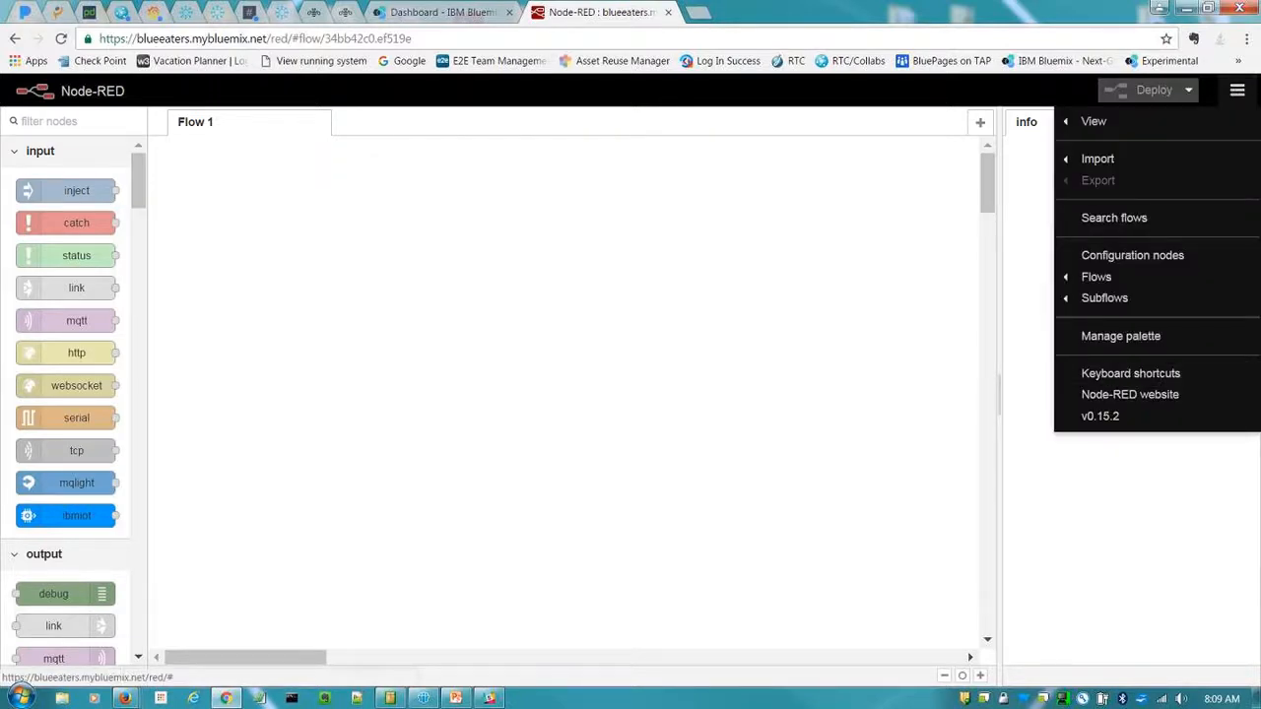
Step: Enter Manage palette, review the installed Nodes list and move to the Install section
left_click(1120, 335)
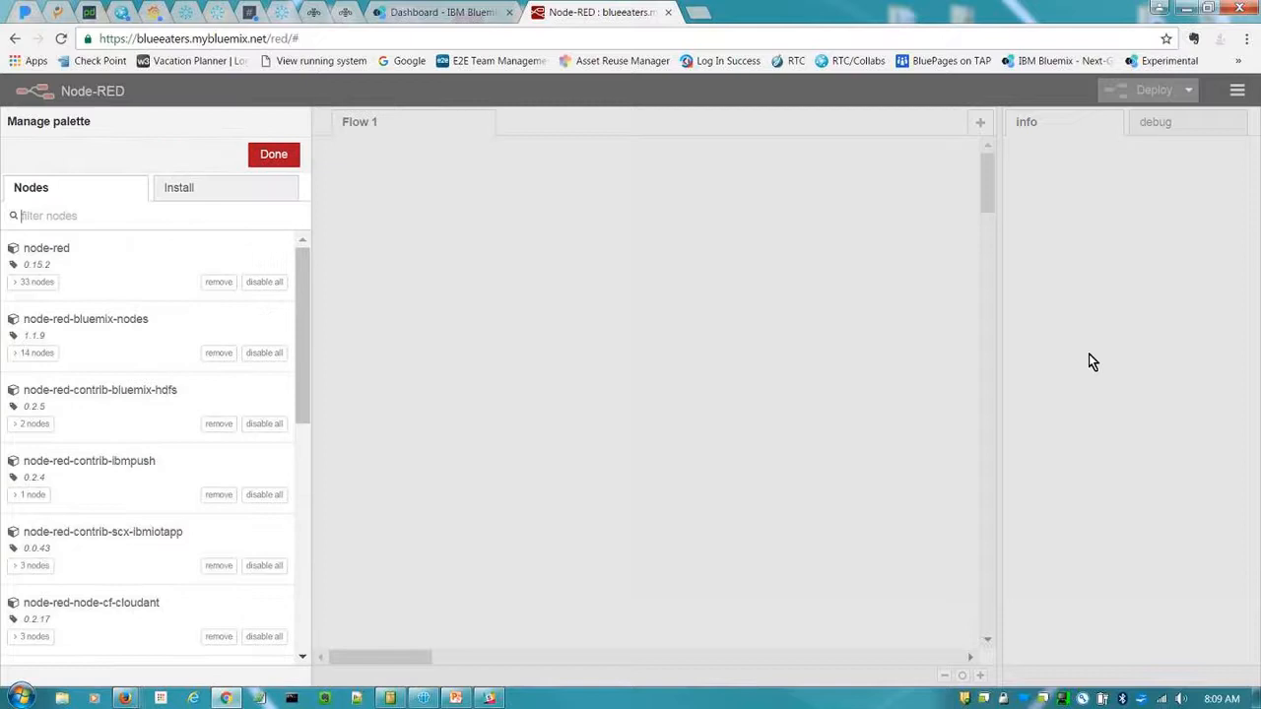
left_click(79, 215)
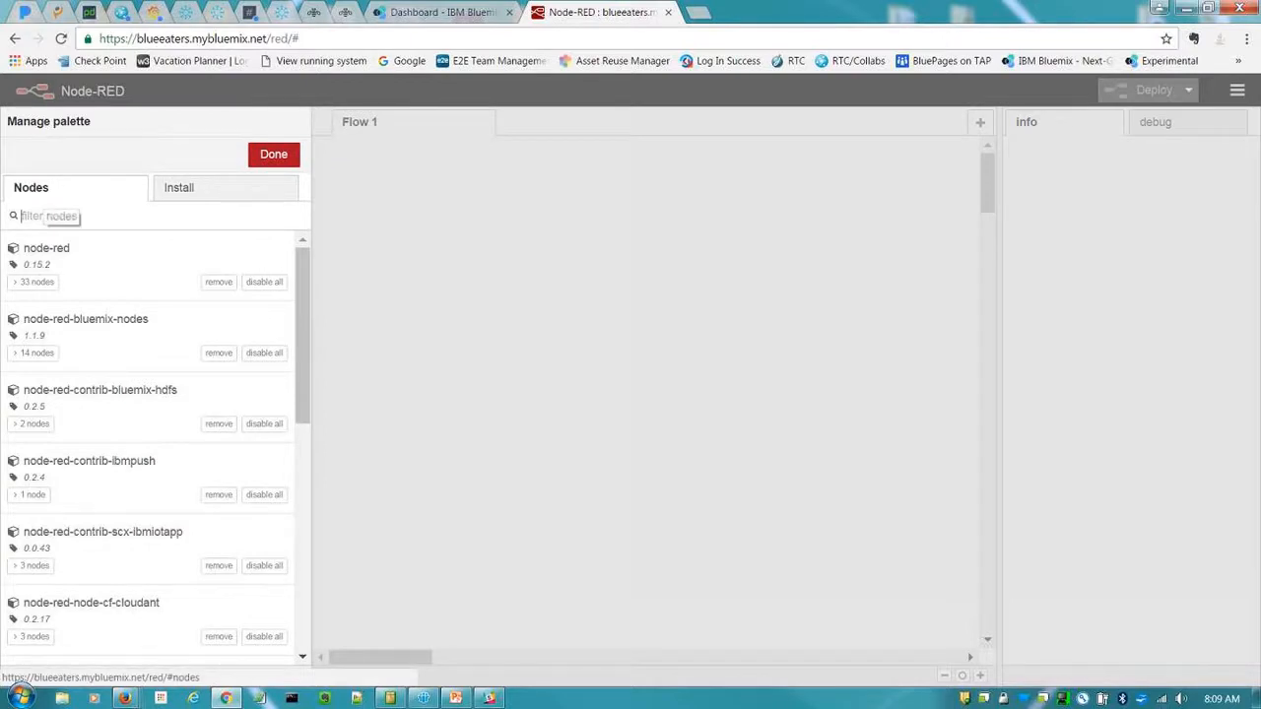
scroll("down", 3)
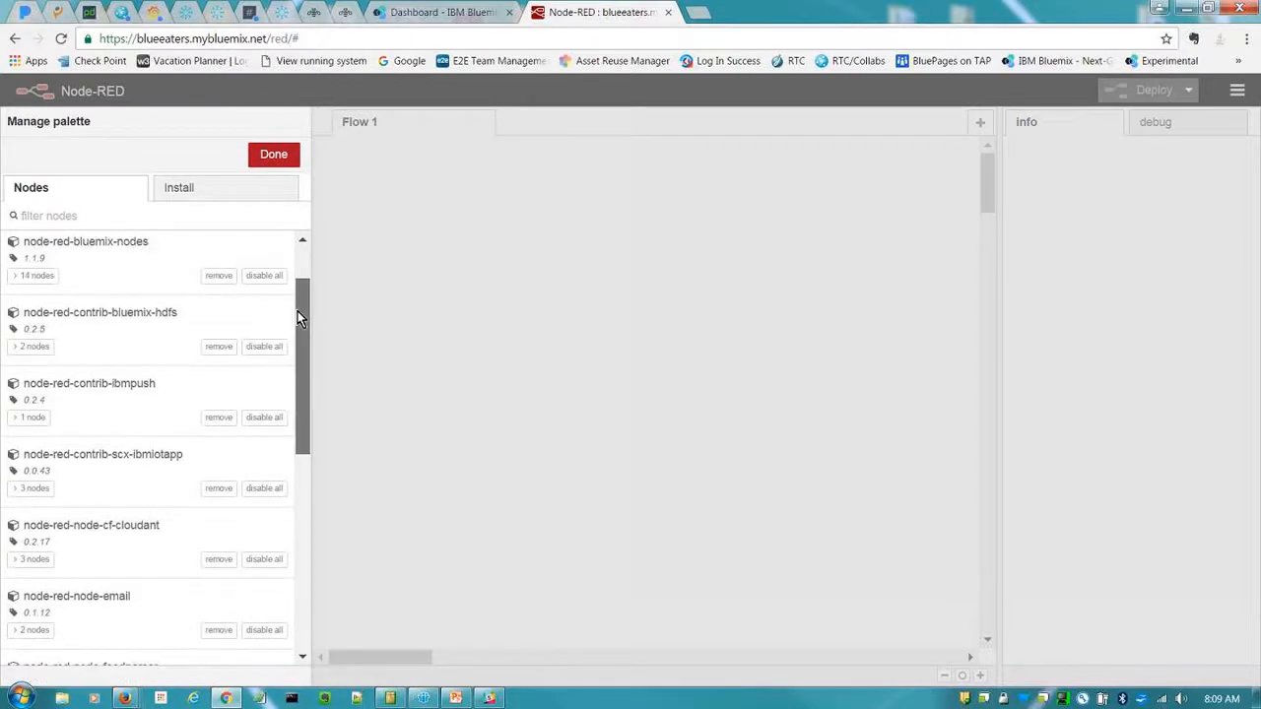
scroll("down", 3)
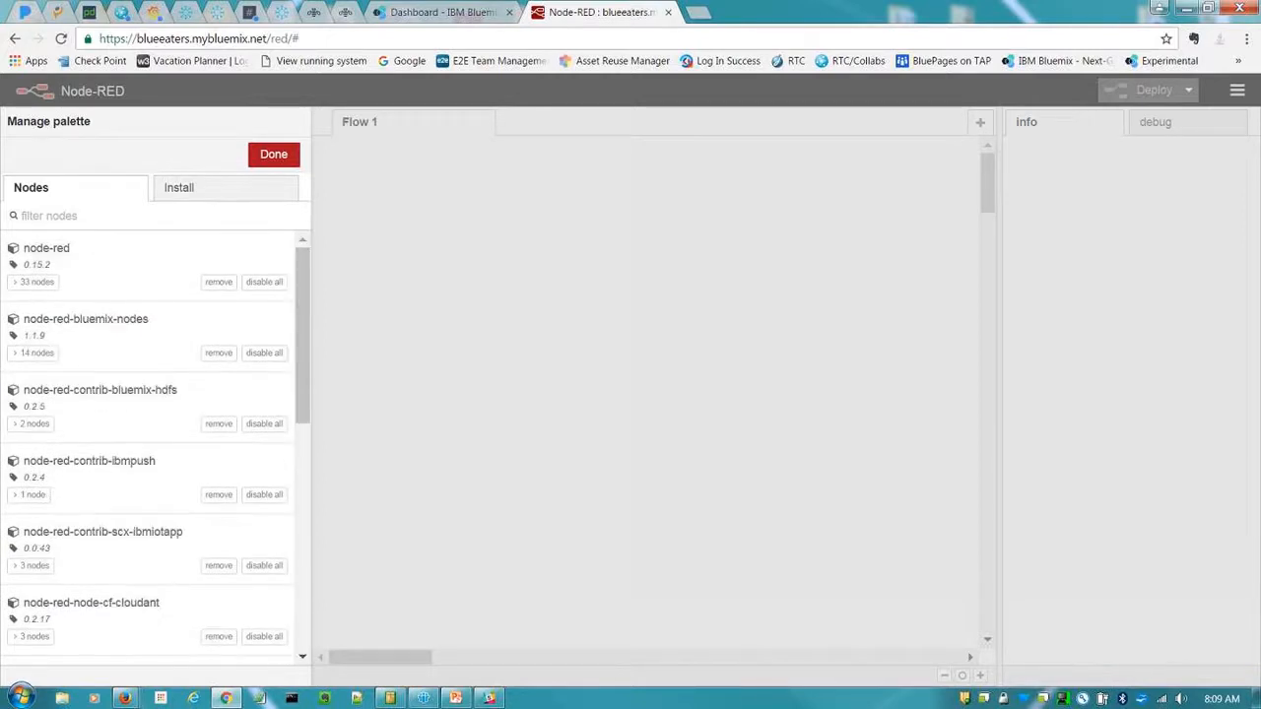
left_click(179, 188)
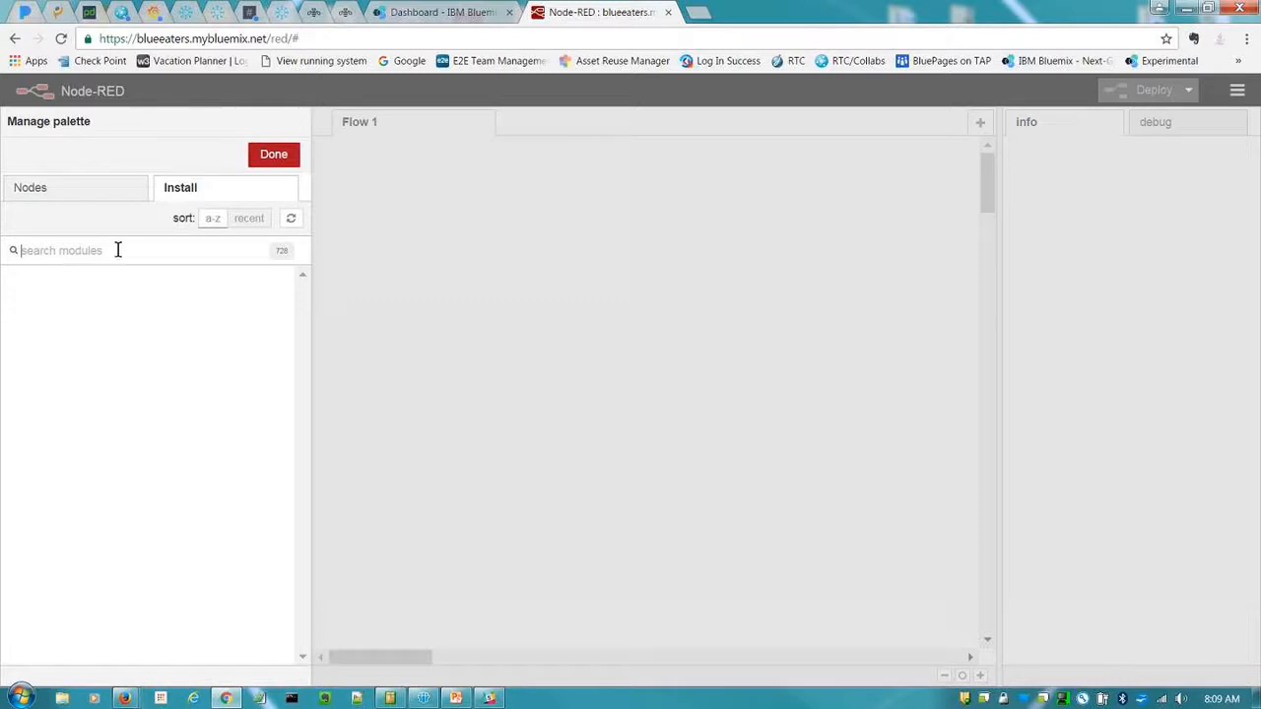
Step: Search modules for 'das' and install node-red-dashboard, waiting for the 'Nodes added to palette' notice
type("dashboard")
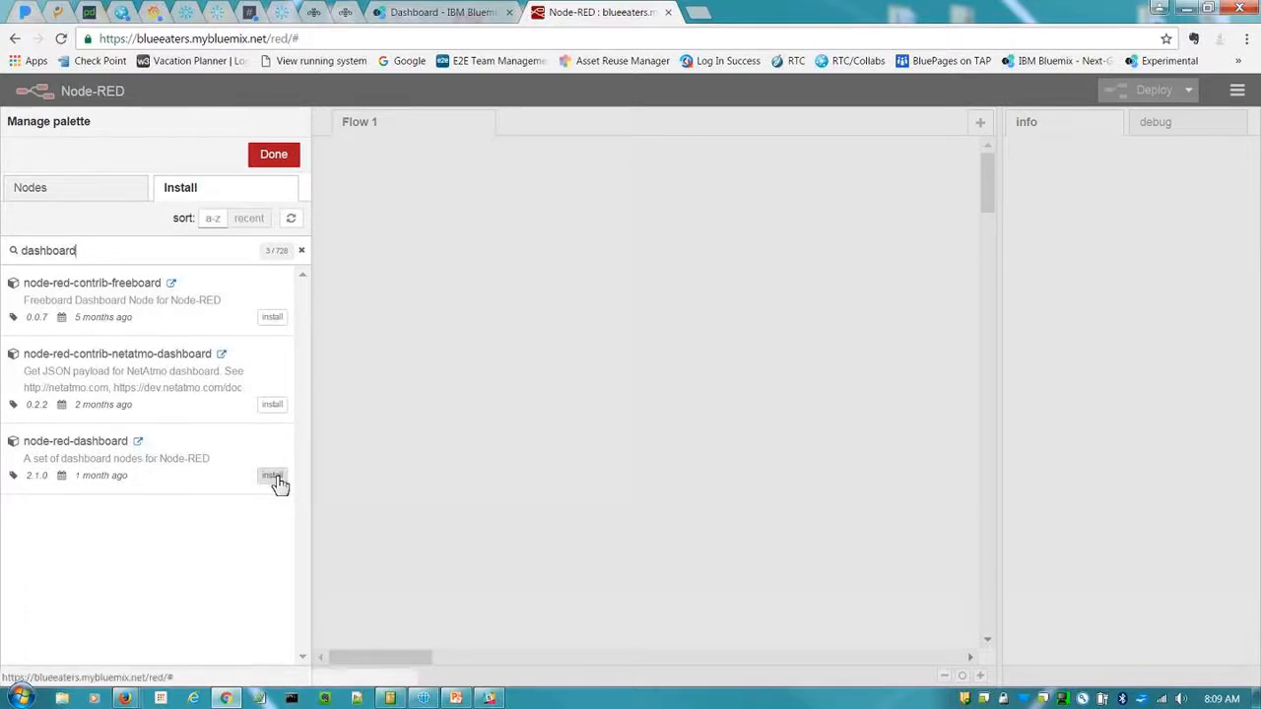
left_click(272, 475)
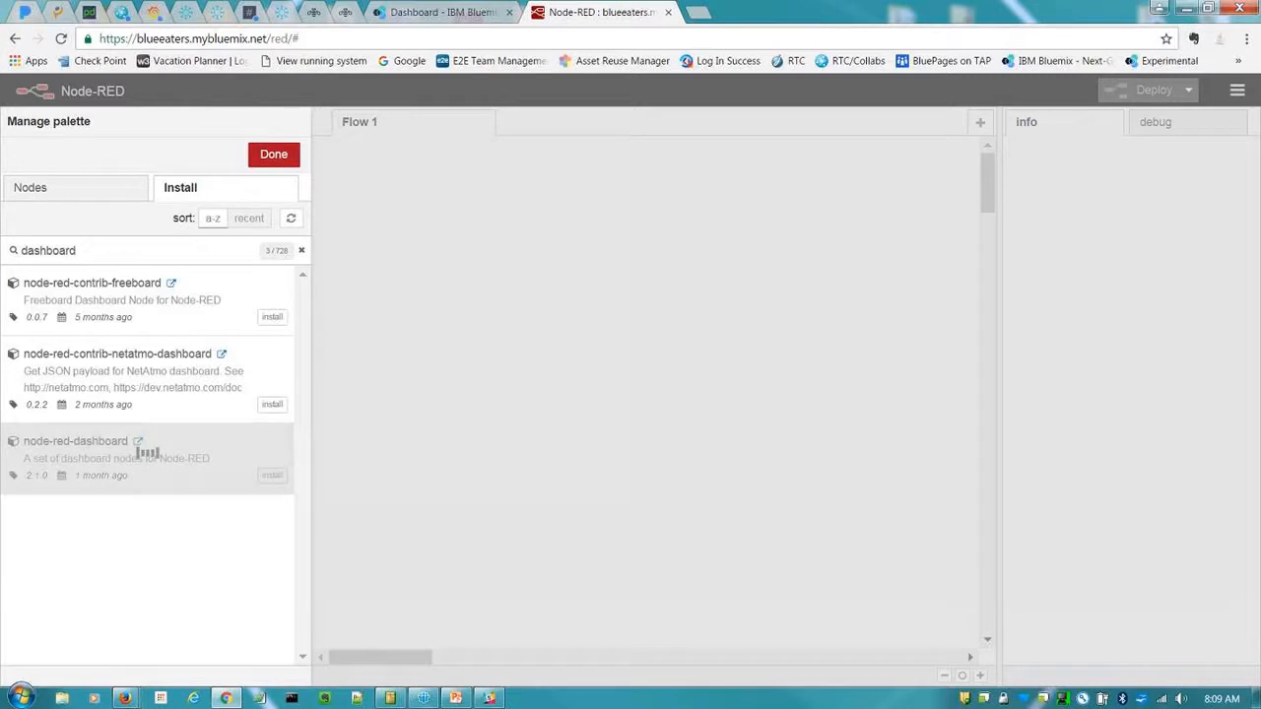
mouse_move(719, 153)
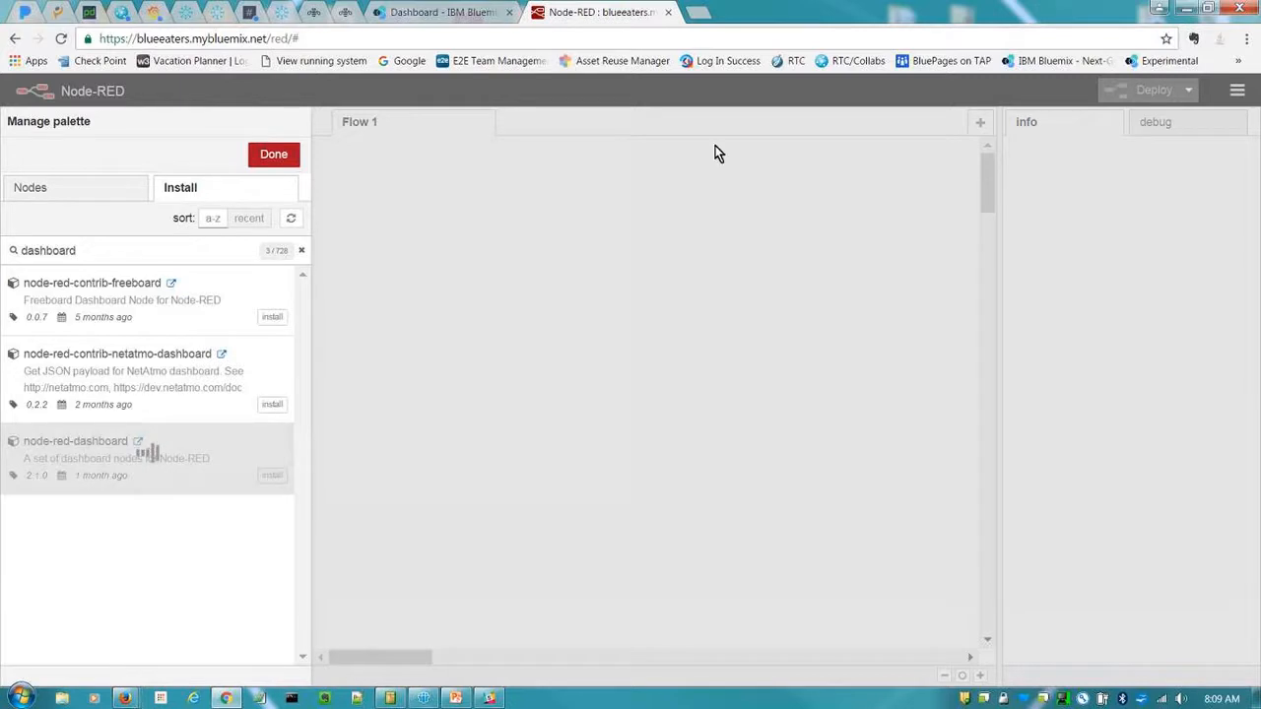
mouse_move(580, 313)
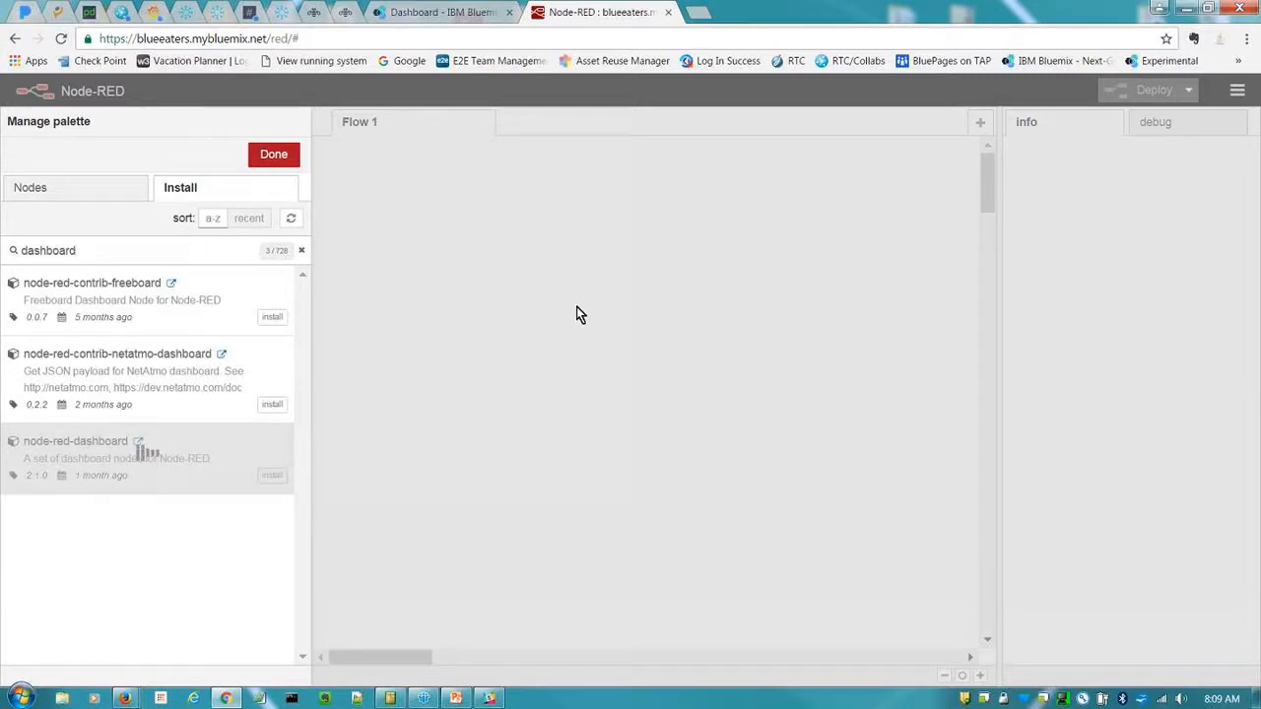
left_click(271, 475)
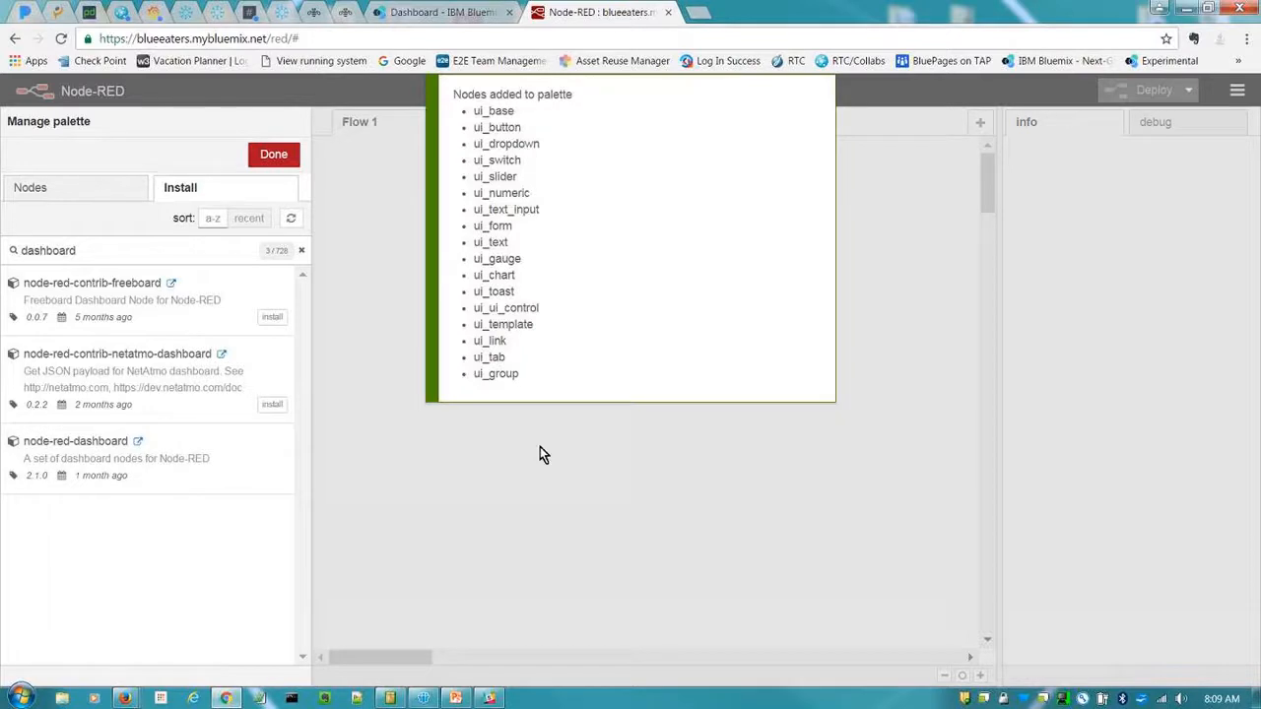
mouse_move(505, 464)
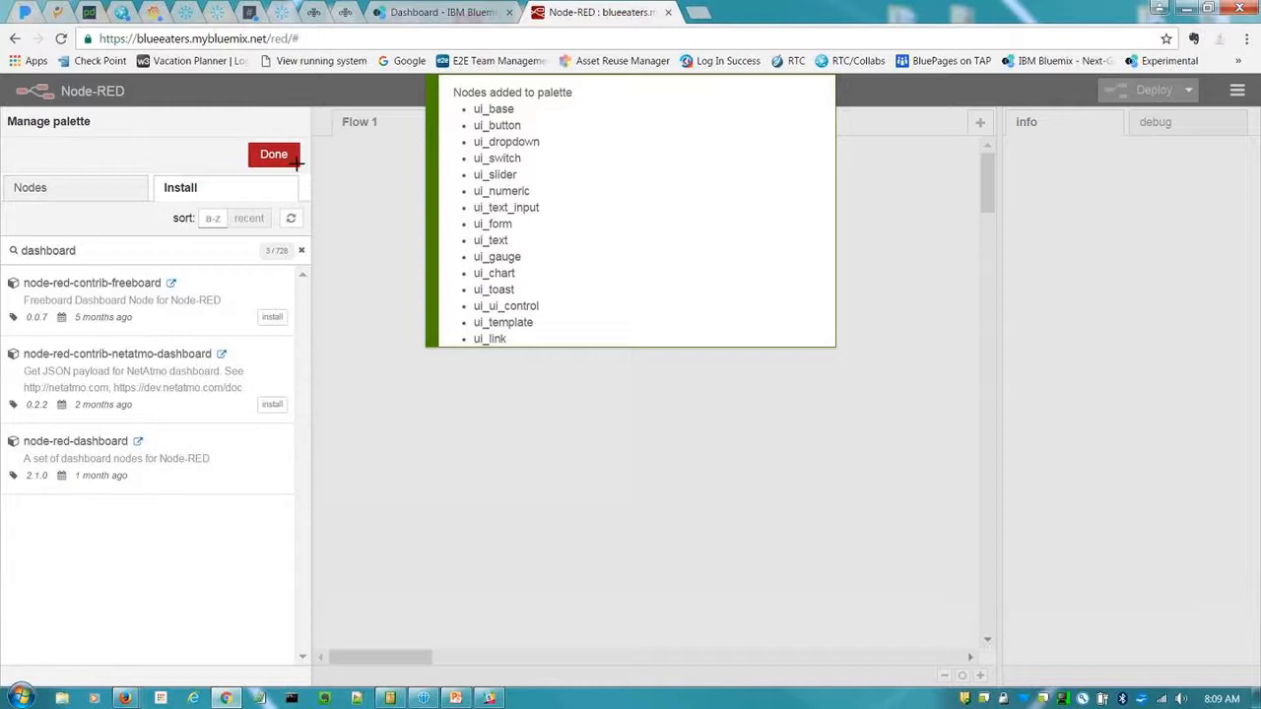
Step: Finish with Done and reload the editor so the dashboard category appears
left_click(274, 154)
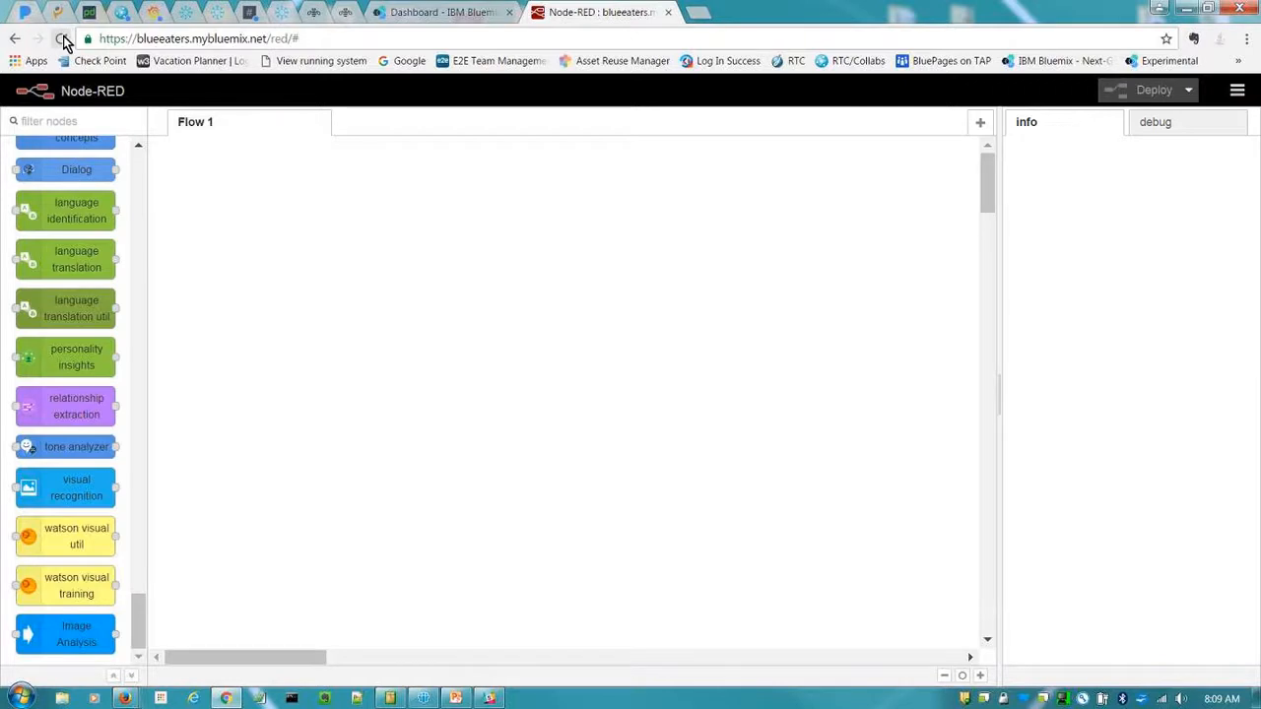
left_click(61, 39)
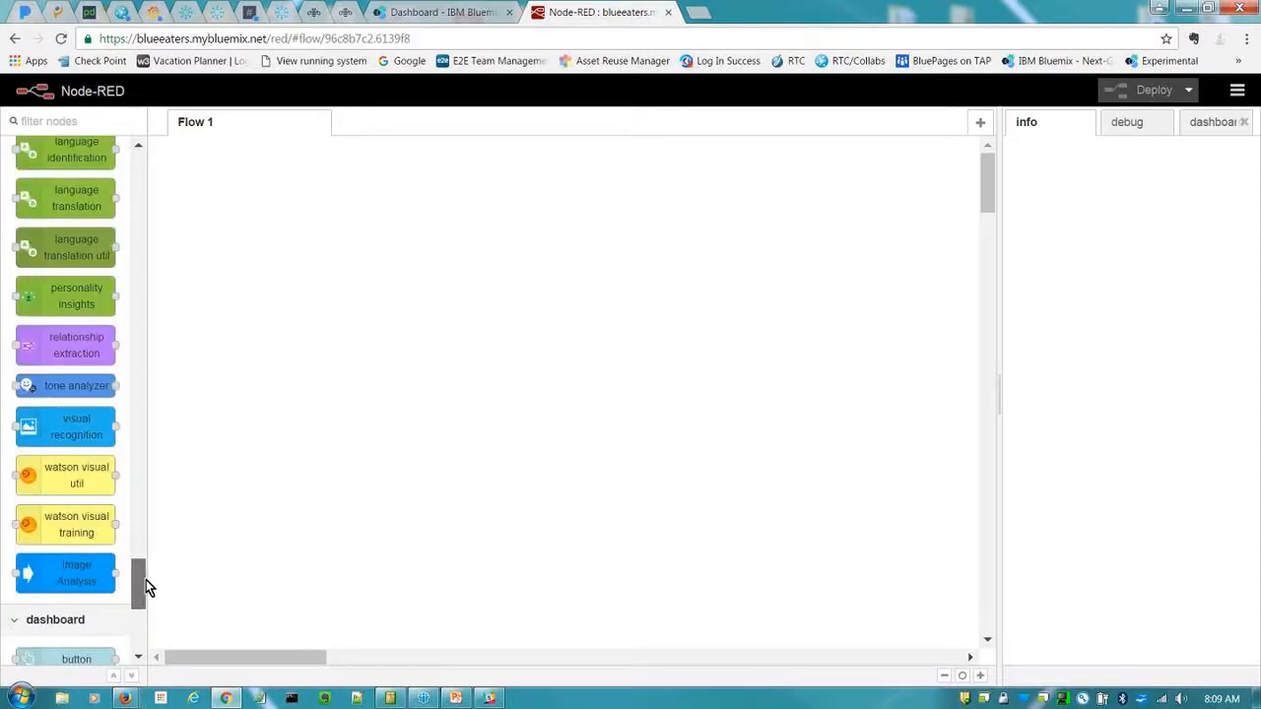
Step: Scroll the palette to the dashboard section listing button, dropdown, switch, slider, gauge, chart and template nodes
scroll("down", 3)
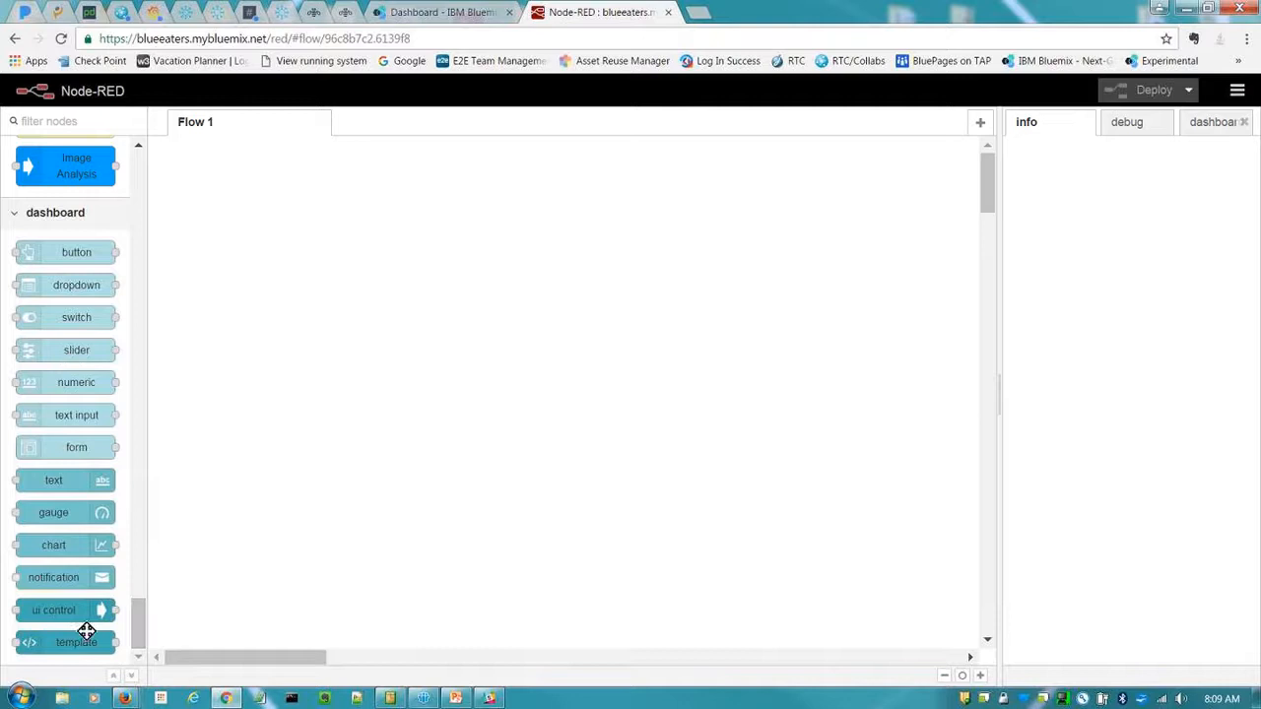
mouse_move(51, 225)
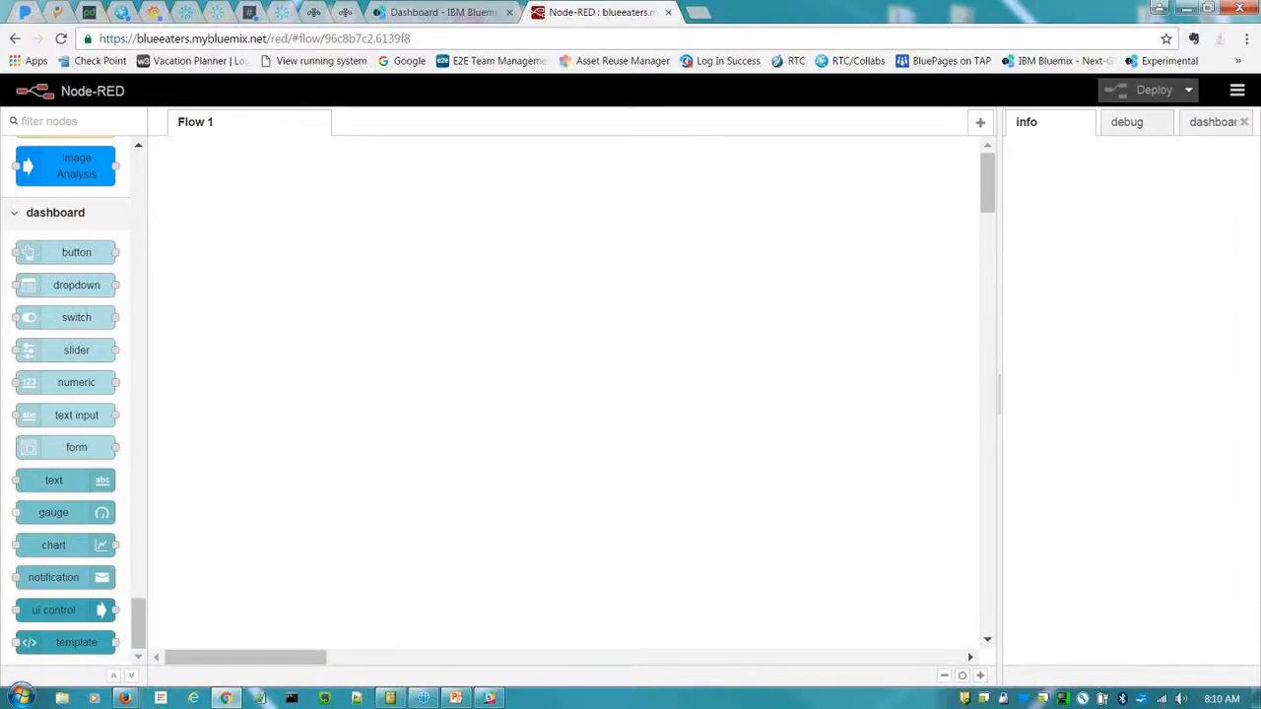
mouse_move(1160, 281)
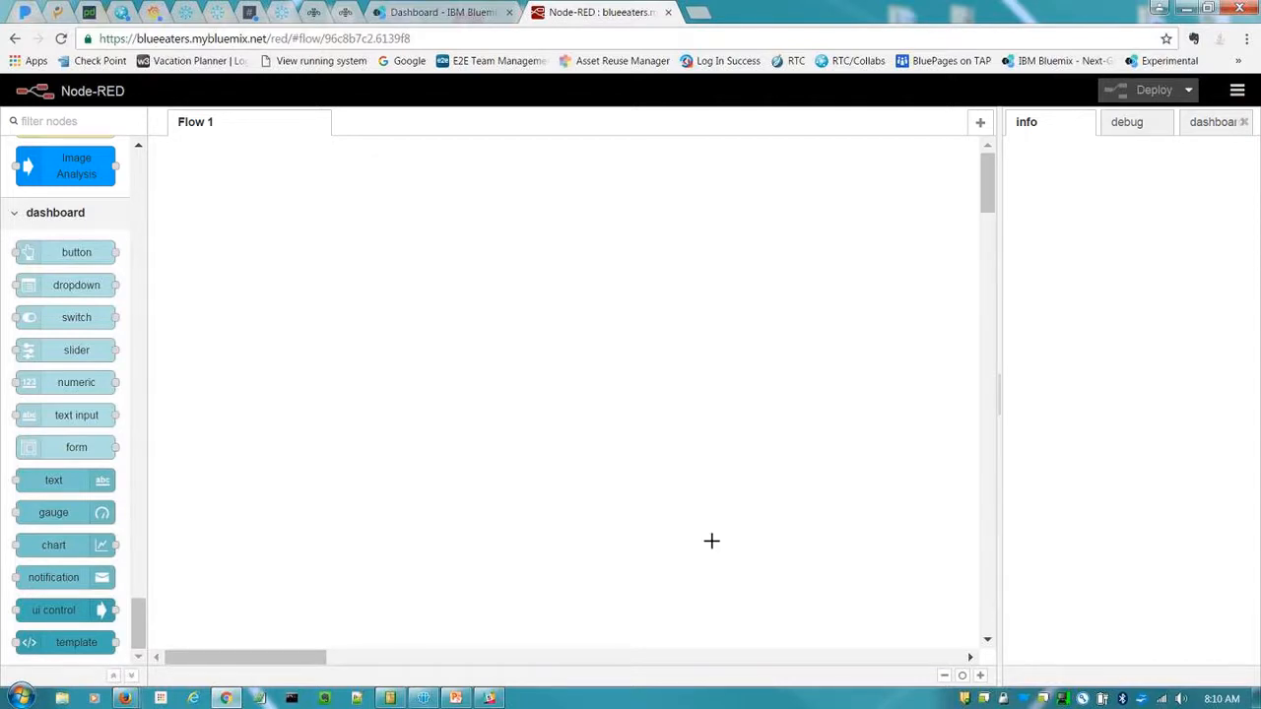
mouse_move(719, 541)
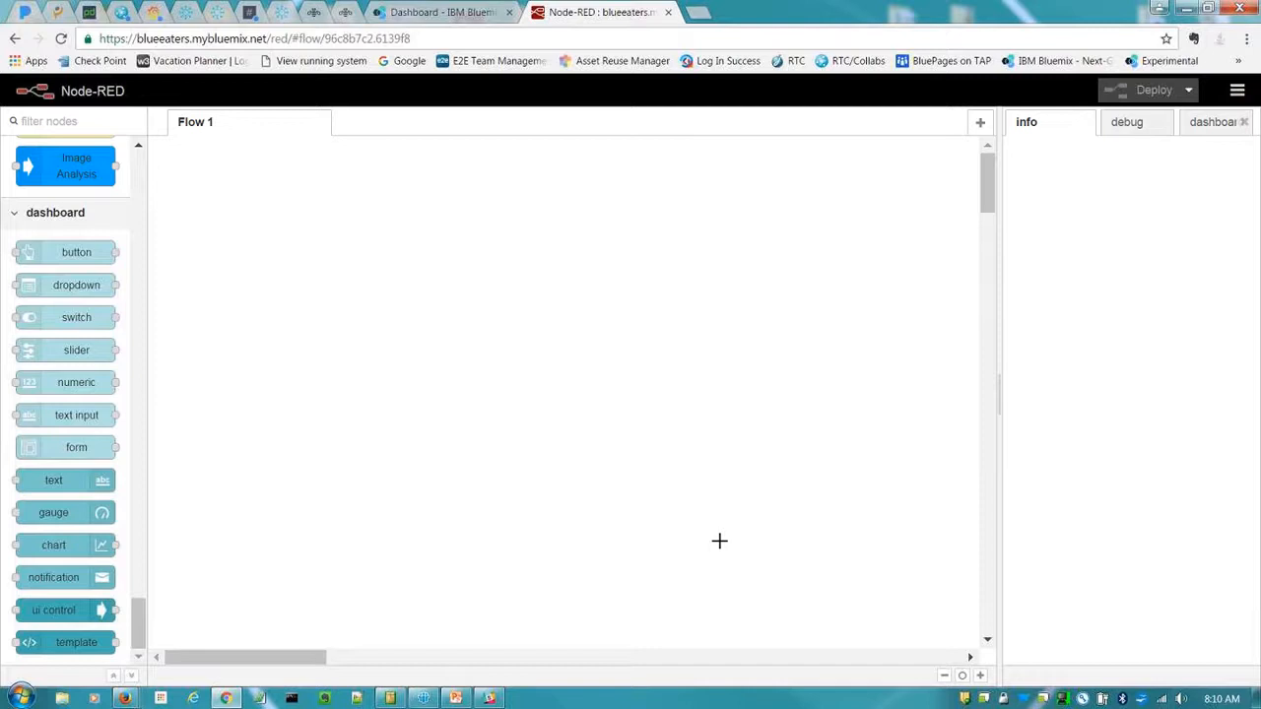
mouse_move(874, 531)
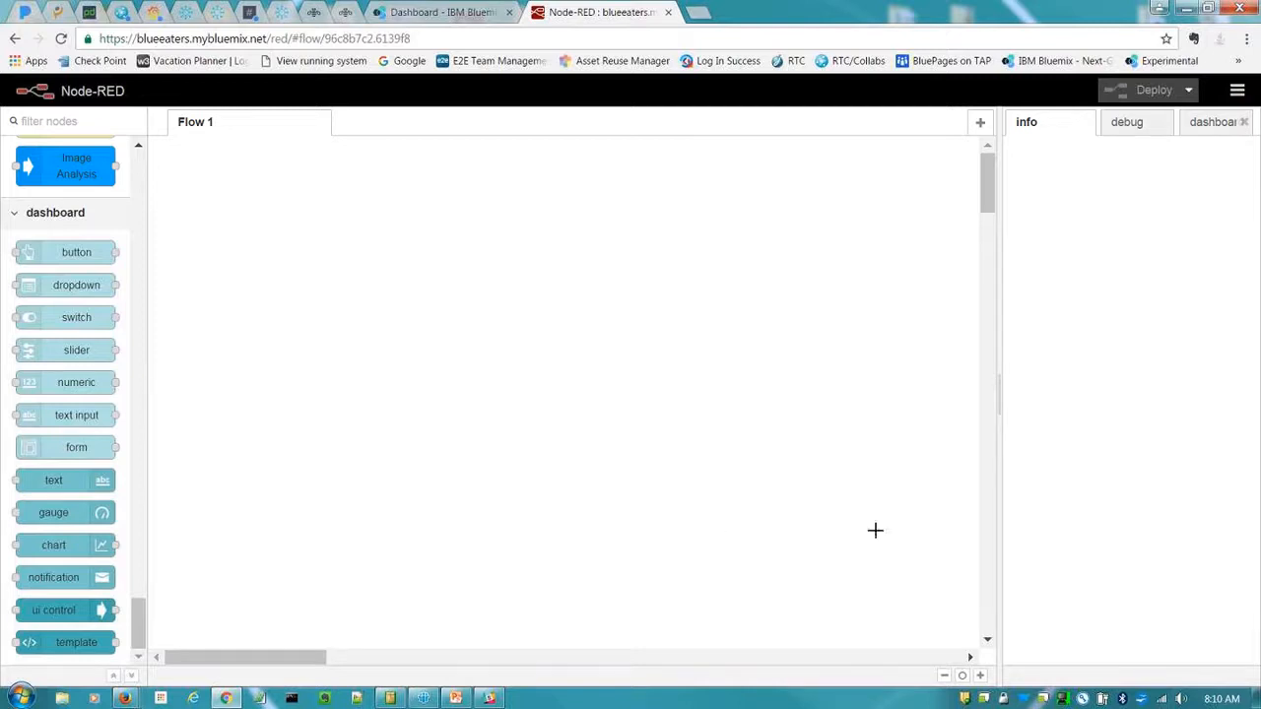
mouse_move(1132, 211)
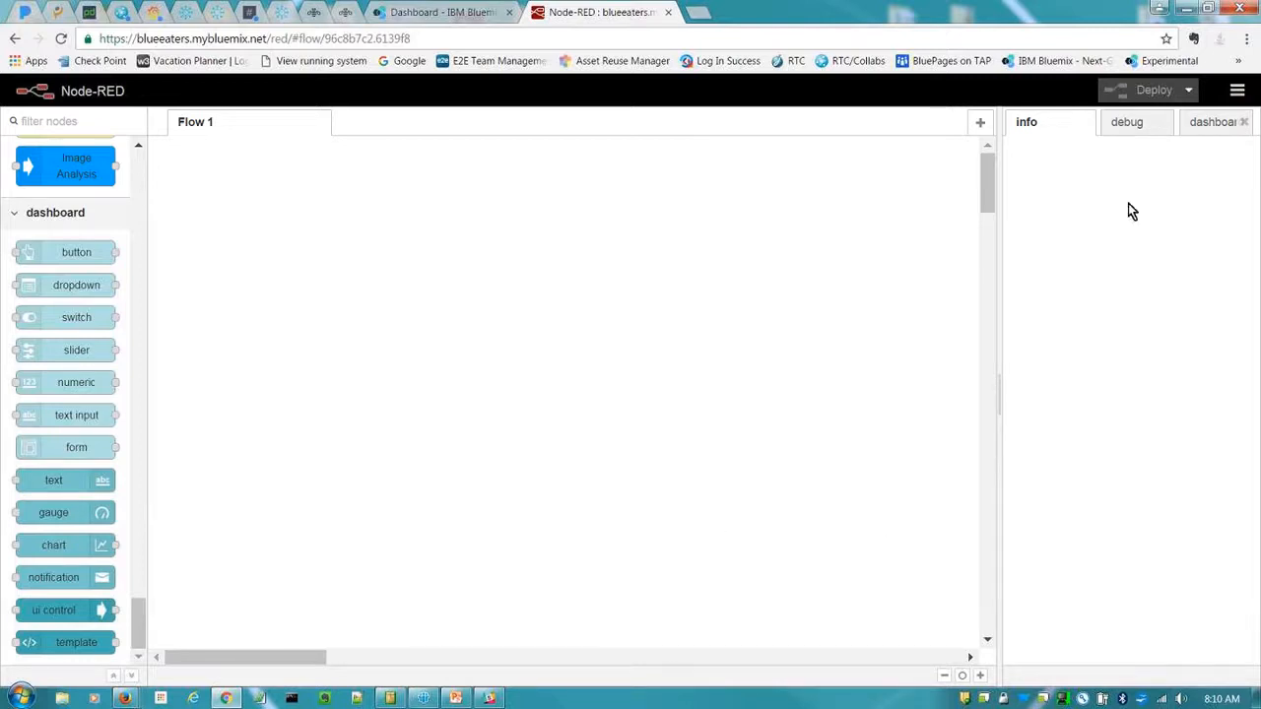
mouse_move(711, 354)
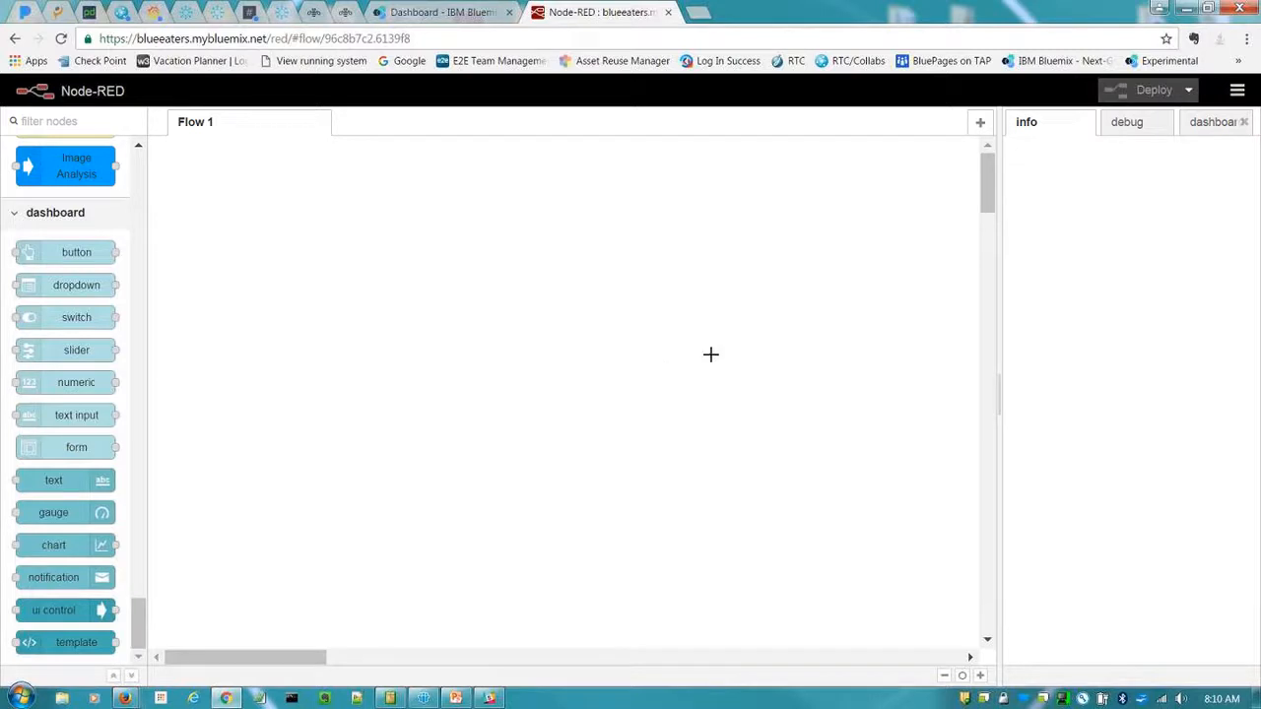